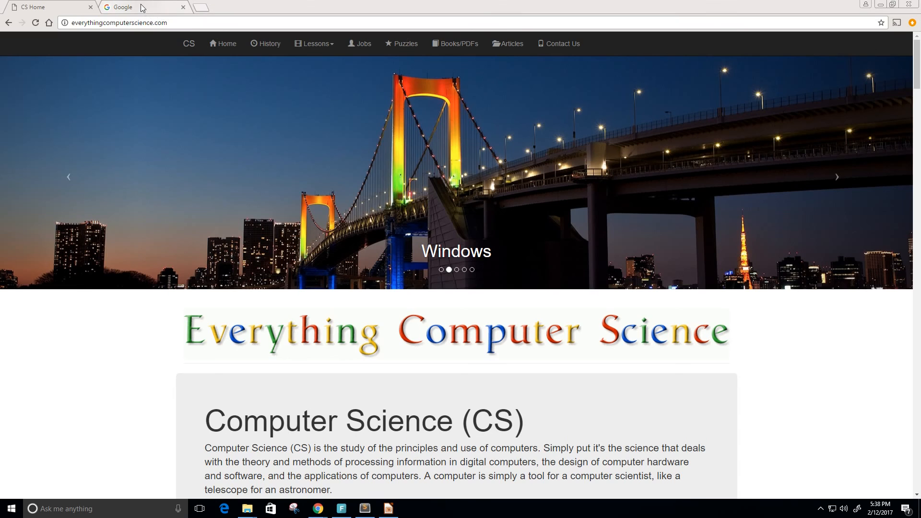
Search for 'DEV C++' from the Google tab
{"action": "left_click", "coordinate": [129, 7]}
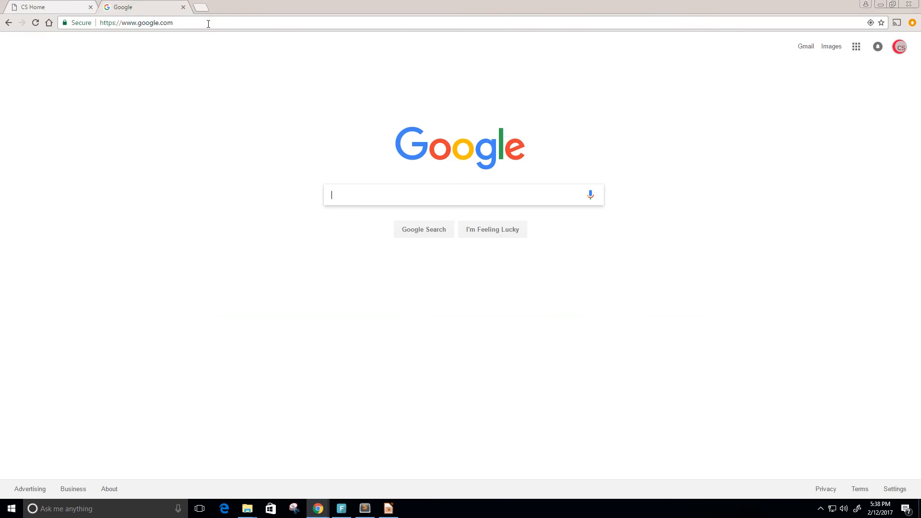
{"action": "mouse_move", "coordinate": [448, 195]}
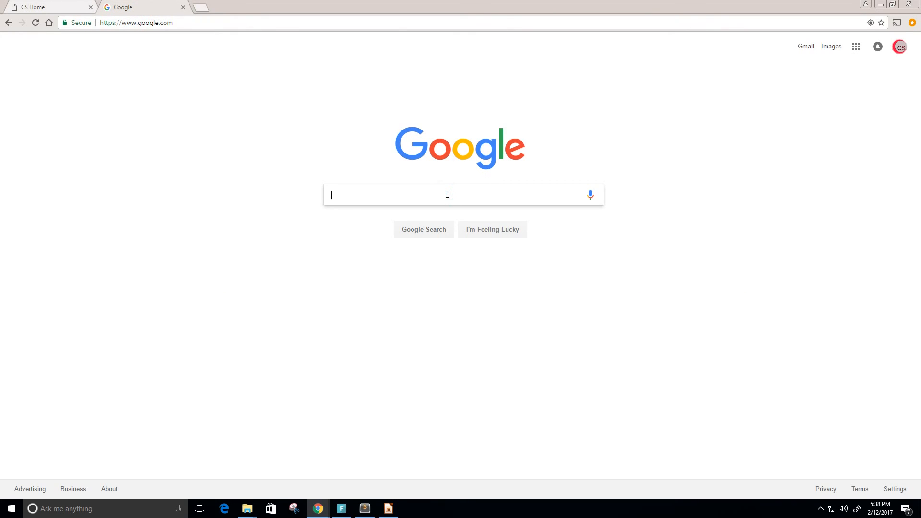
{"action": "type", "text": "DEV C++"}
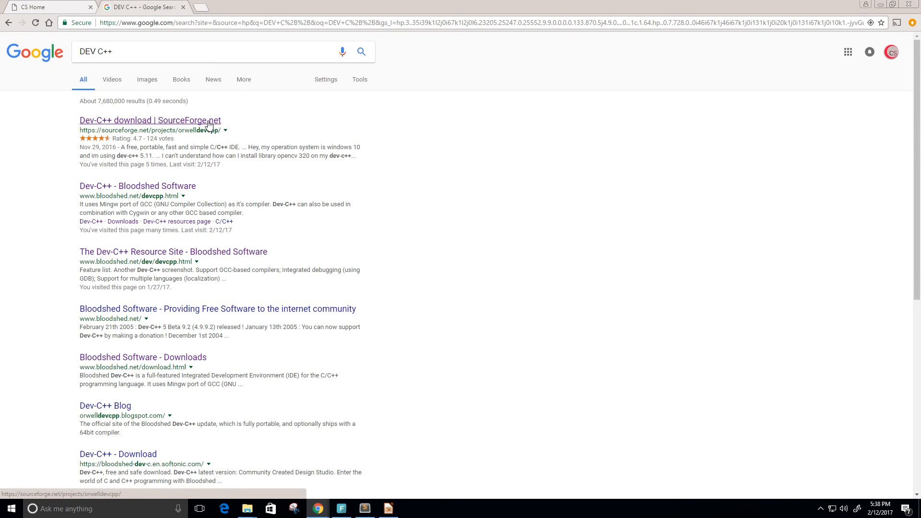
Open the SourceForge Dev-C++ page and download the Dev-Cpp 5.11 setup .exe
{"action": "left_click", "coordinate": [151, 120]}
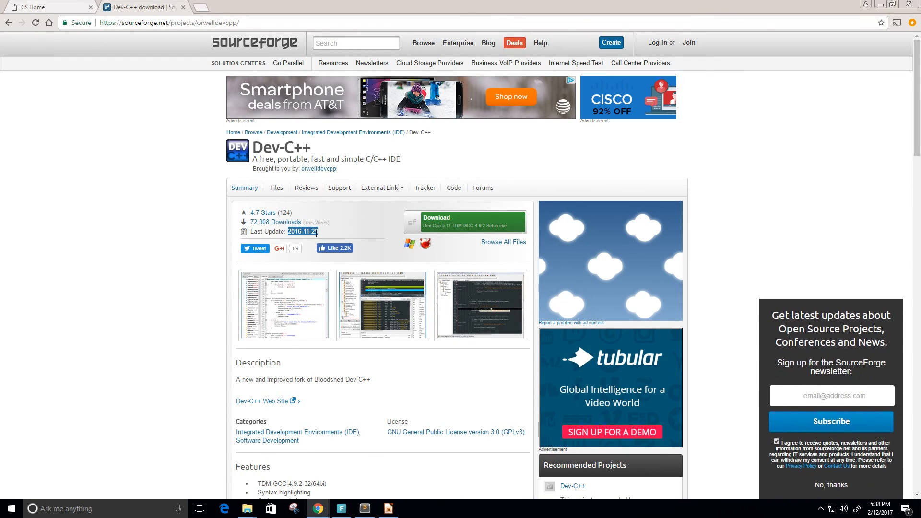
{"action": "left_click", "coordinate": [464, 222]}
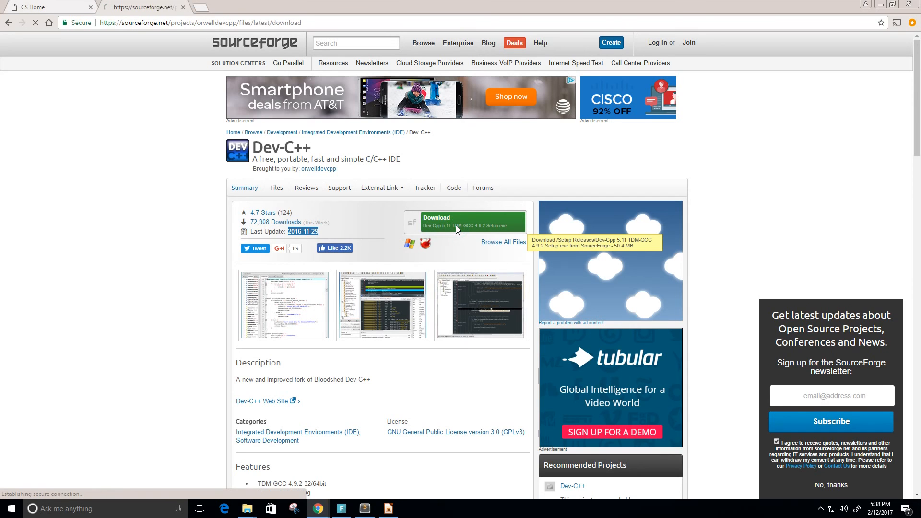
{"action": "left_click", "coordinate": [465, 223]}
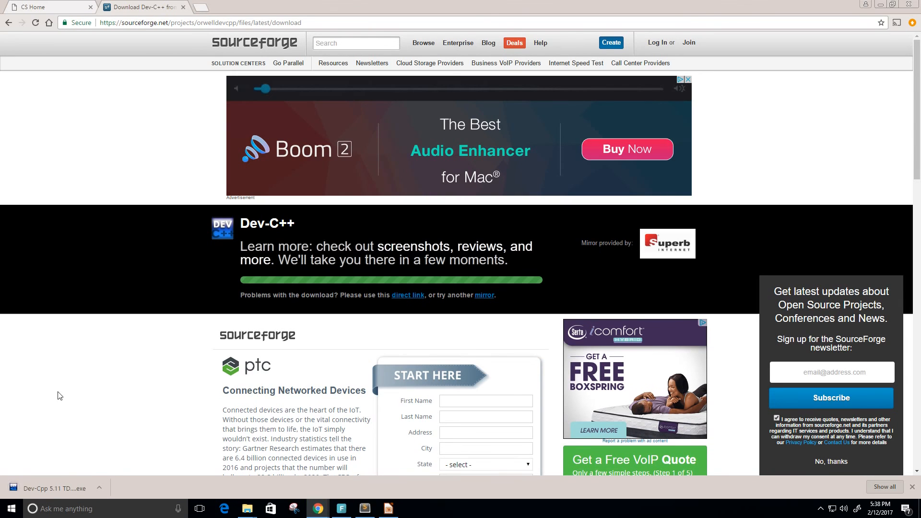
Launch the downloaded Dev-C++ setup file and wait for the language prompt
{"action": "left_click", "coordinate": [66, 489]}
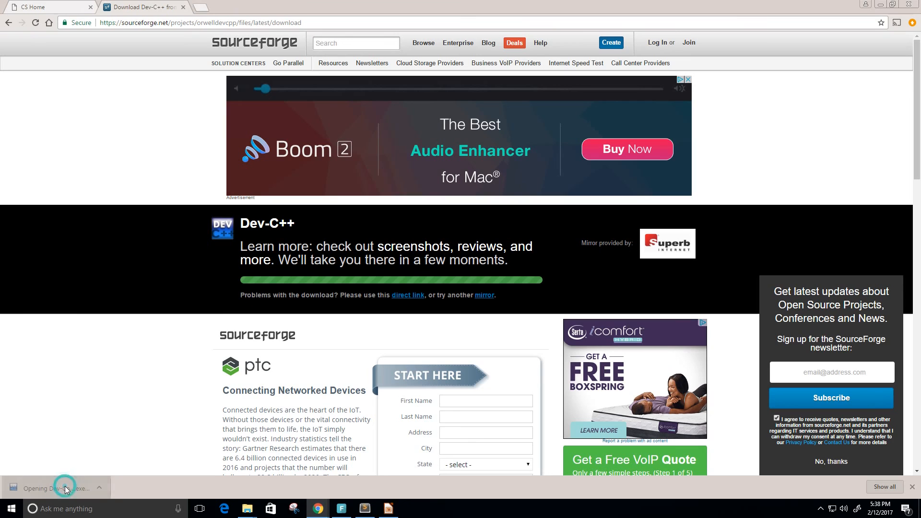
{"action": "mouse_move", "coordinate": [91, 353]}
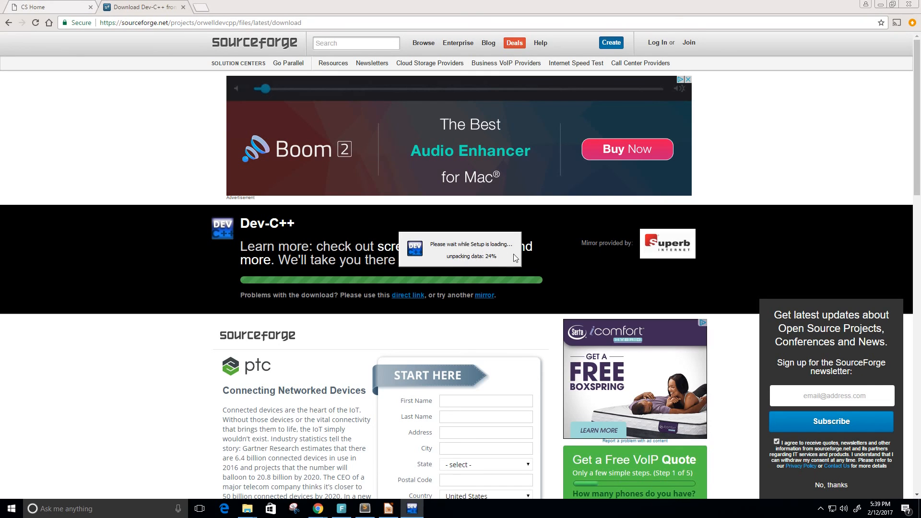
{"action": "mouse_move", "coordinate": [194, 81]}
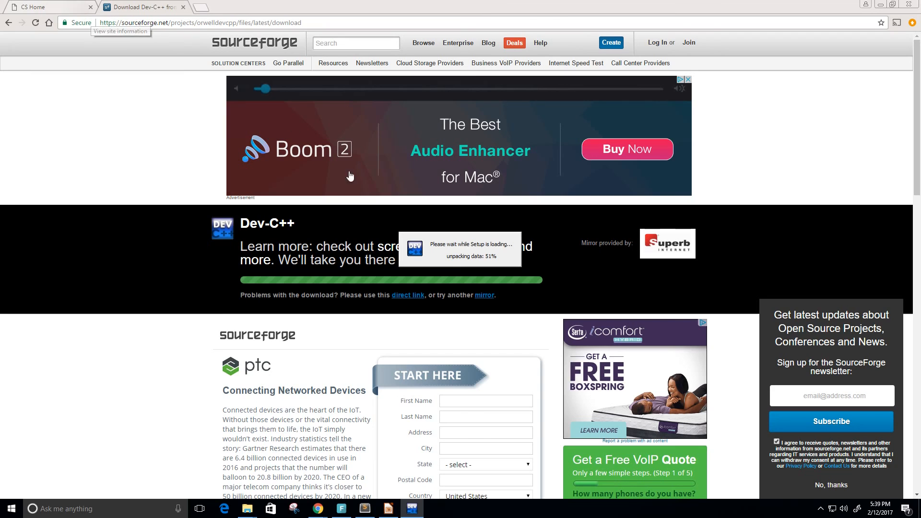
{"action": "mouse_move", "coordinate": [546, 372]}
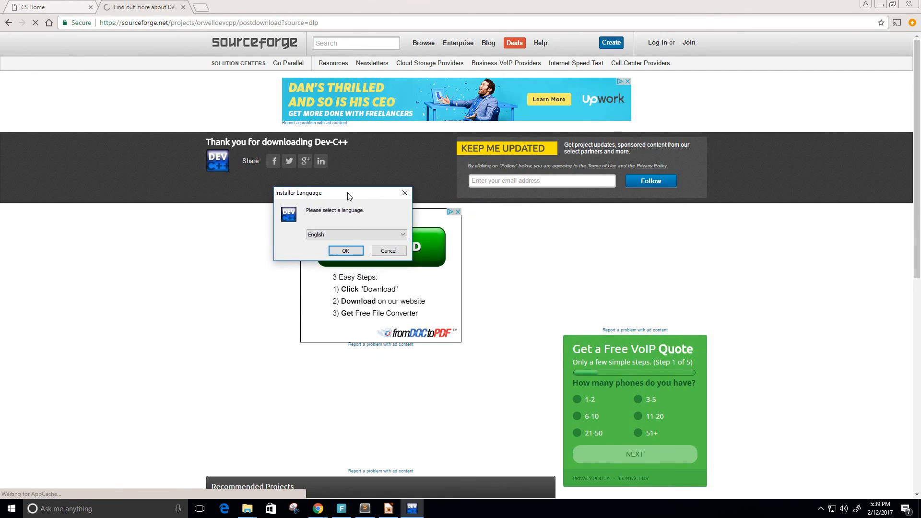
{"action": "left_click", "coordinate": [34, 6]}
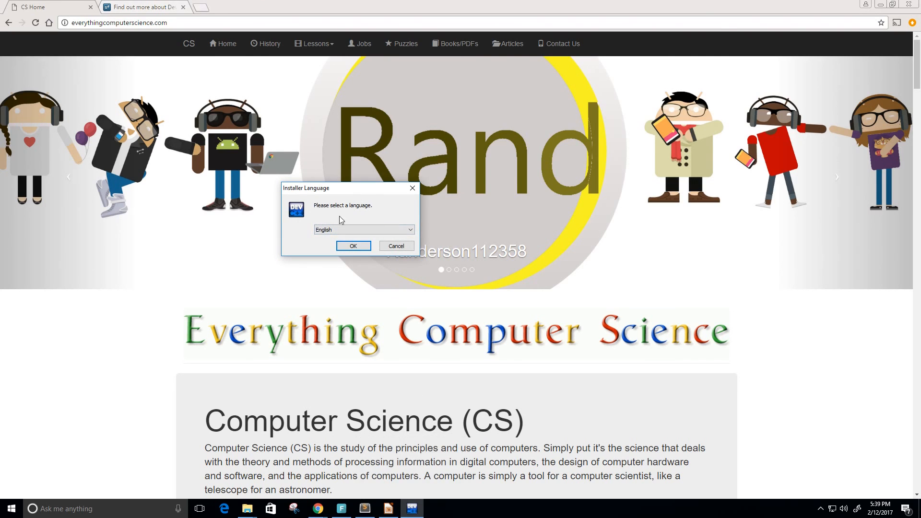
Choose English, accept the licence, and keep all components selected
{"action": "left_click", "coordinate": [353, 246]}
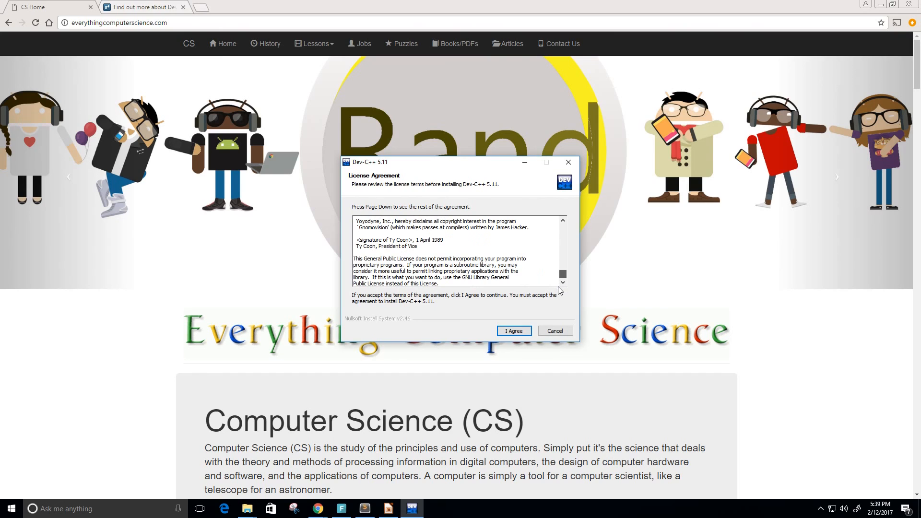
{"action": "left_click", "coordinate": [514, 331]}
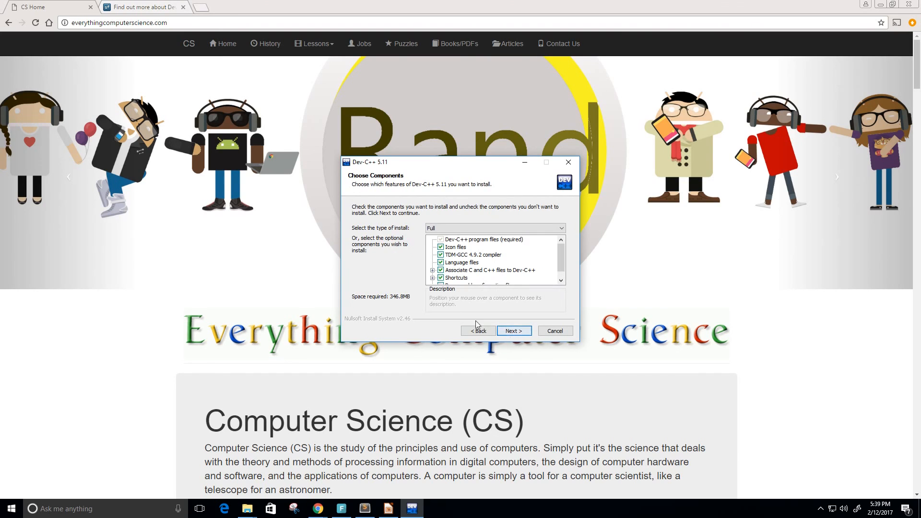
{"action": "scroll", "scroll_direction": "down", "scroll_amount": 3}
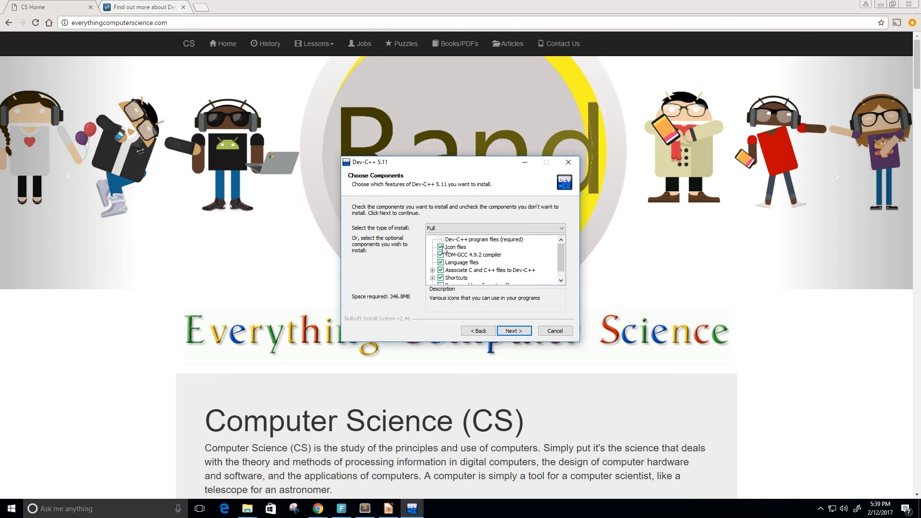
{"action": "mouse_move", "coordinate": [461, 275]}
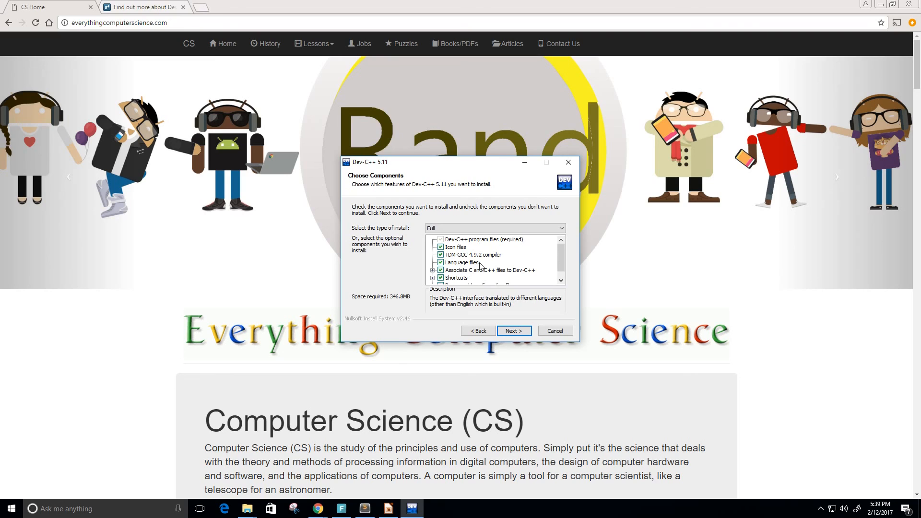
{"action": "scroll", "scroll_direction": "down", "scroll_amount": 3}
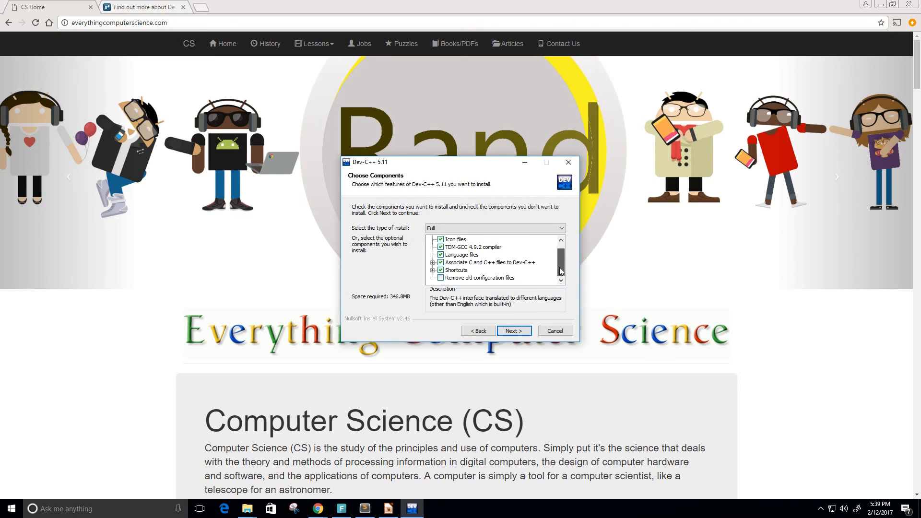
{"action": "left_click", "coordinate": [514, 331]}
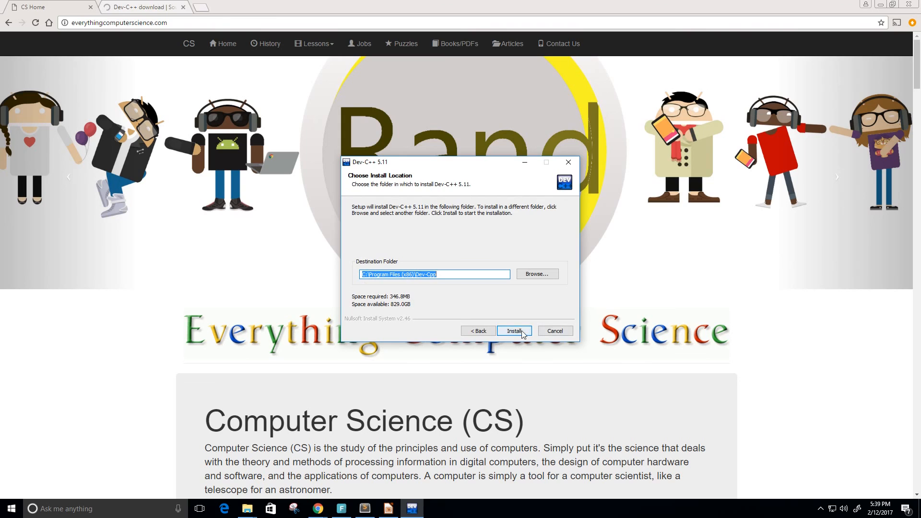
Install into the default Program Files (x86)\Dev-Cpp folder
{"action": "left_click", "coordinate": [514, 330]}
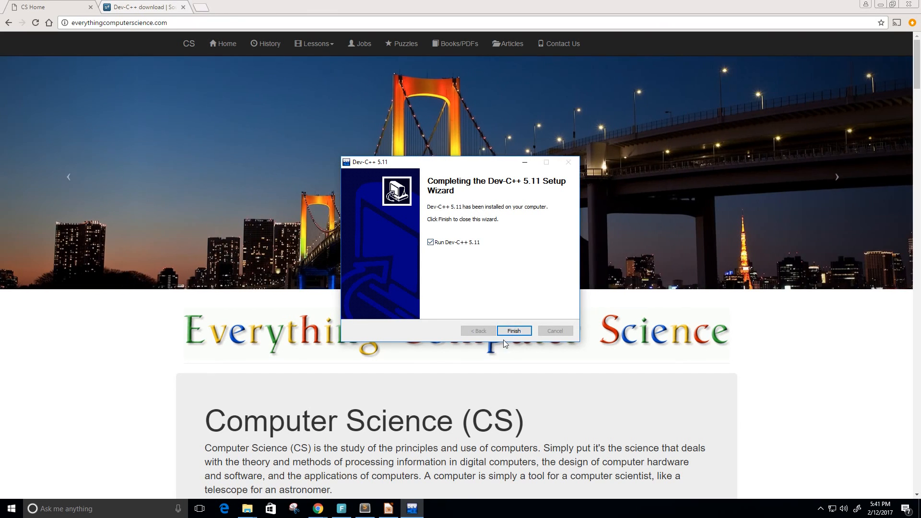
Finish setup with Run Dev-C++ 5.11 left ticked
{"action": "left_click", "coordinate": [514, 331]}
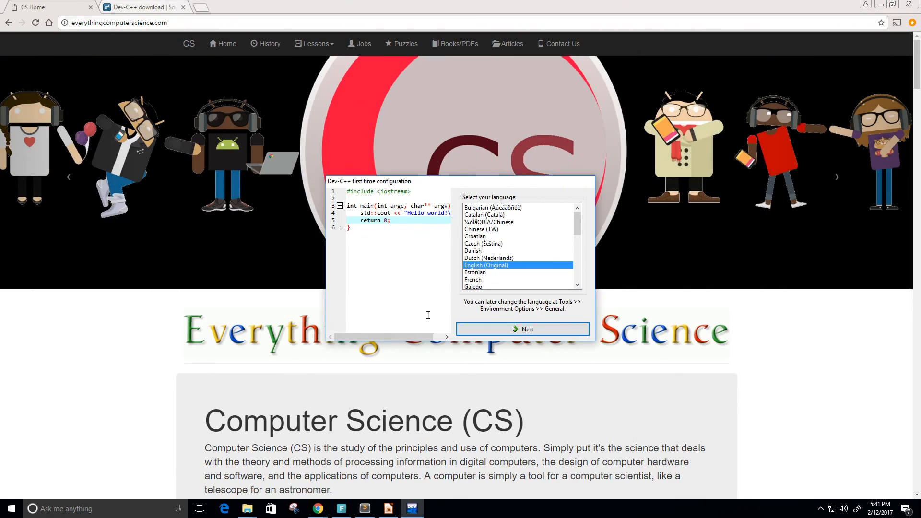
{"action": "mouse_move", "coordinate": [296, 174]}
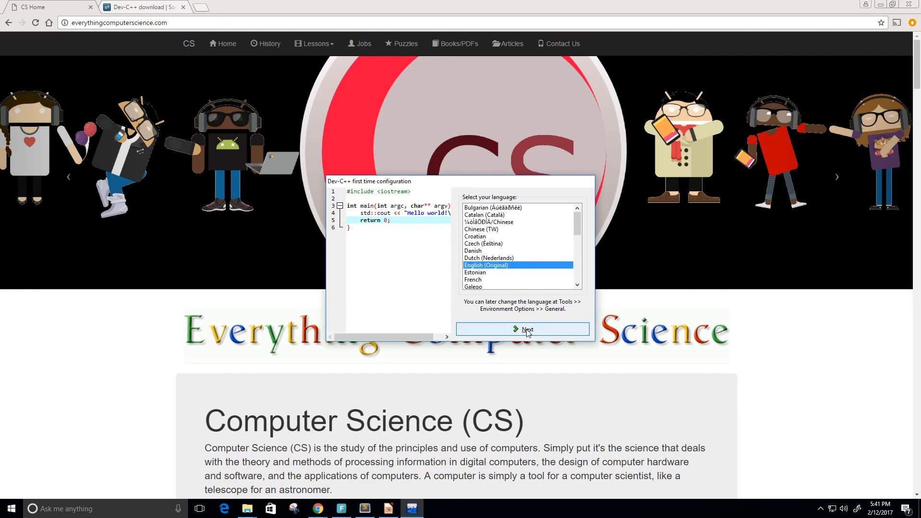
Accept English, keep Consolas with Classic Plus colours, and finish configuration
{"action": "left_click", "coordinate": [523, 330]}
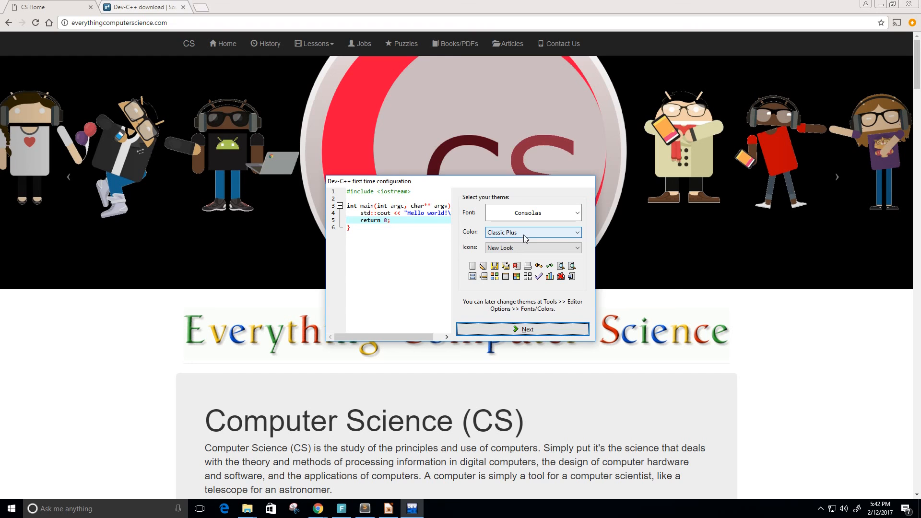
{"action": "left_click", "coordinate": [578, 233]}
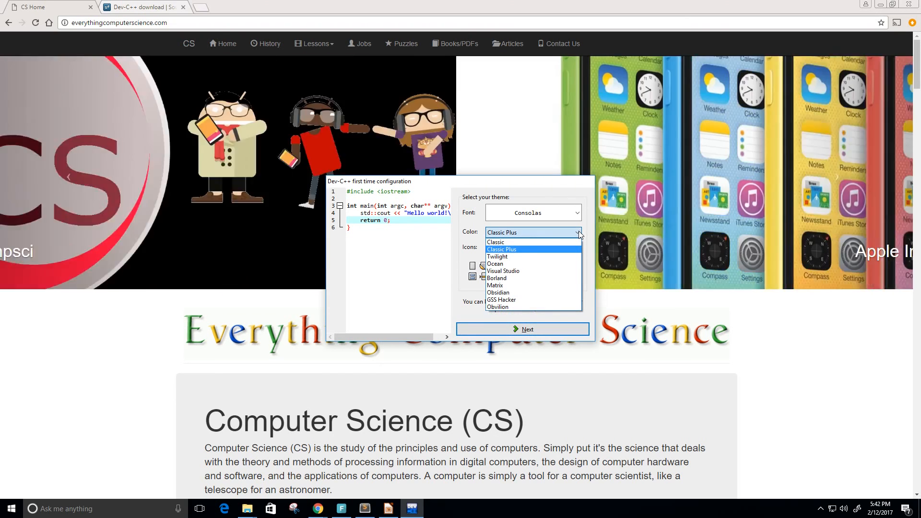
{"action": "left_click", "coordinate": [501, 249]}
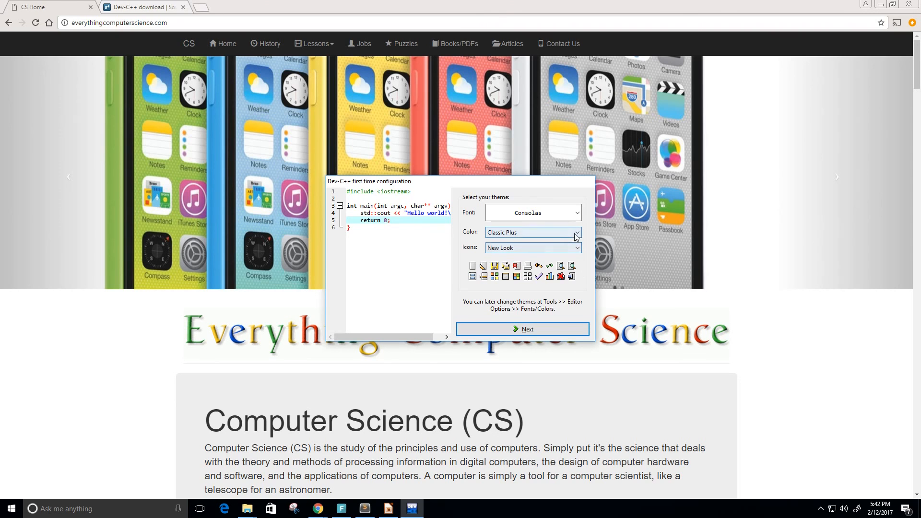
{"action": "left_click", "coordinate": [577, 233]}
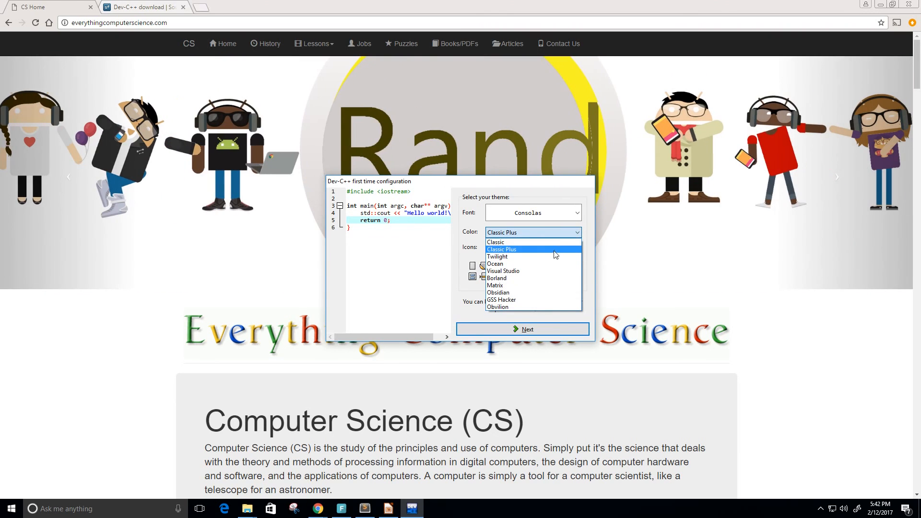
{"action": "left_click", "coordinate": [523, 329]}
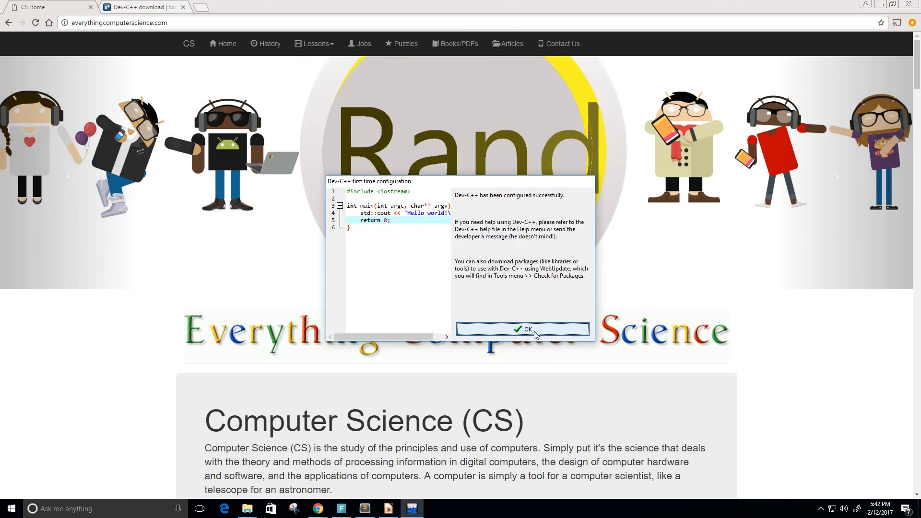
{"action": "left_click", "coordinate": [523, 329]}
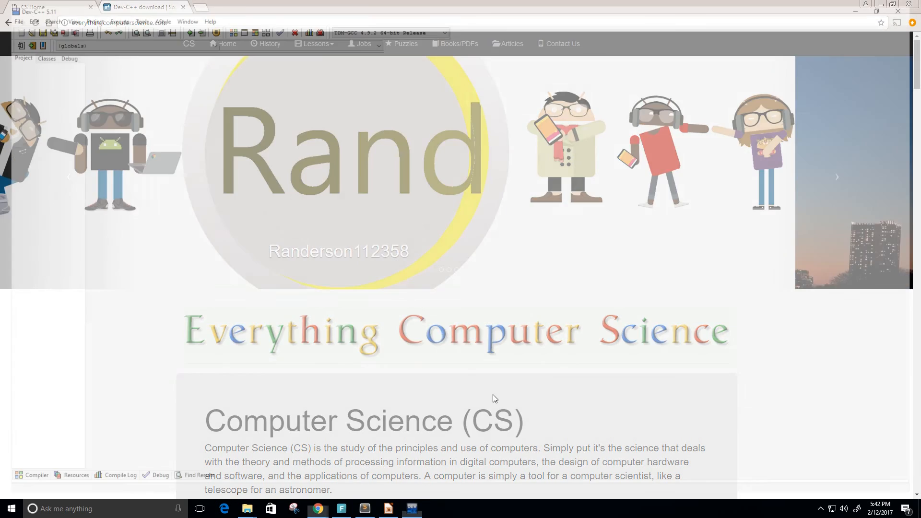
{"action": "left_click", "coordinate": [413, 509]}
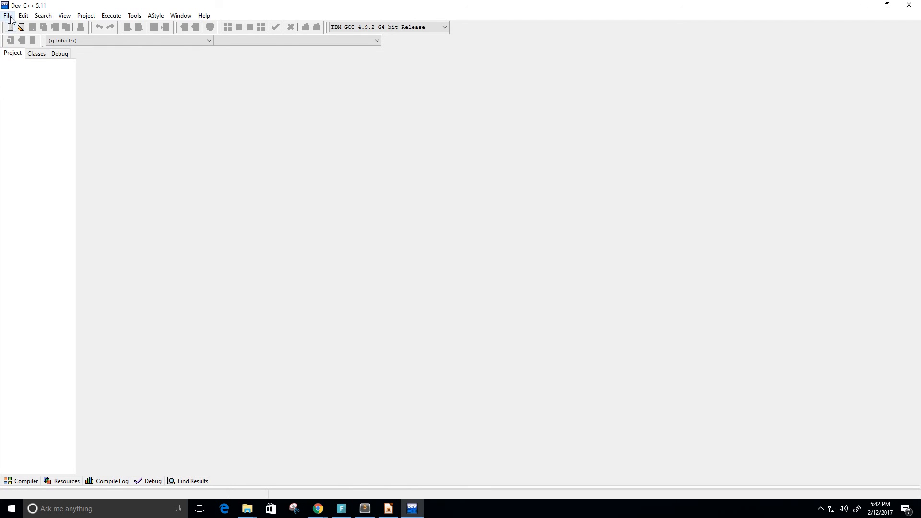
{"action": "mouse_move", "coordinate": [177, 122]}
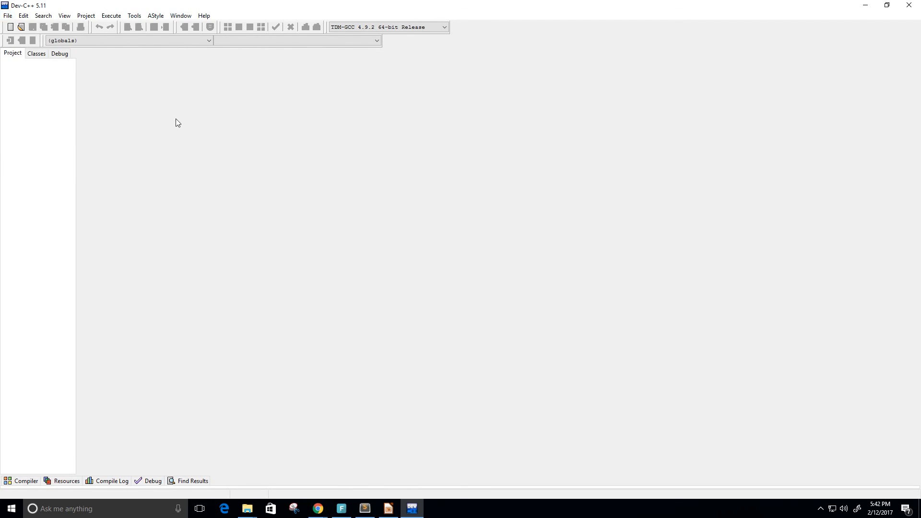
{"action": "mouse_move", "coordinate": [393, 228]}
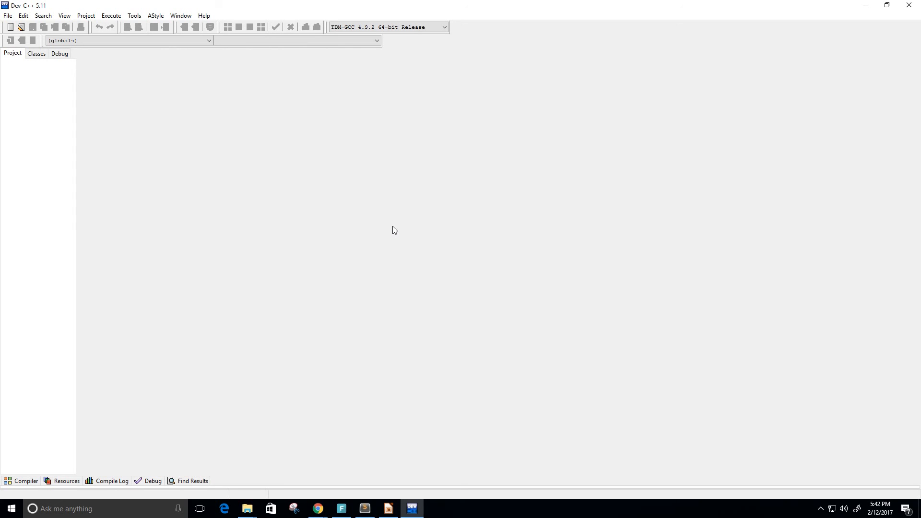